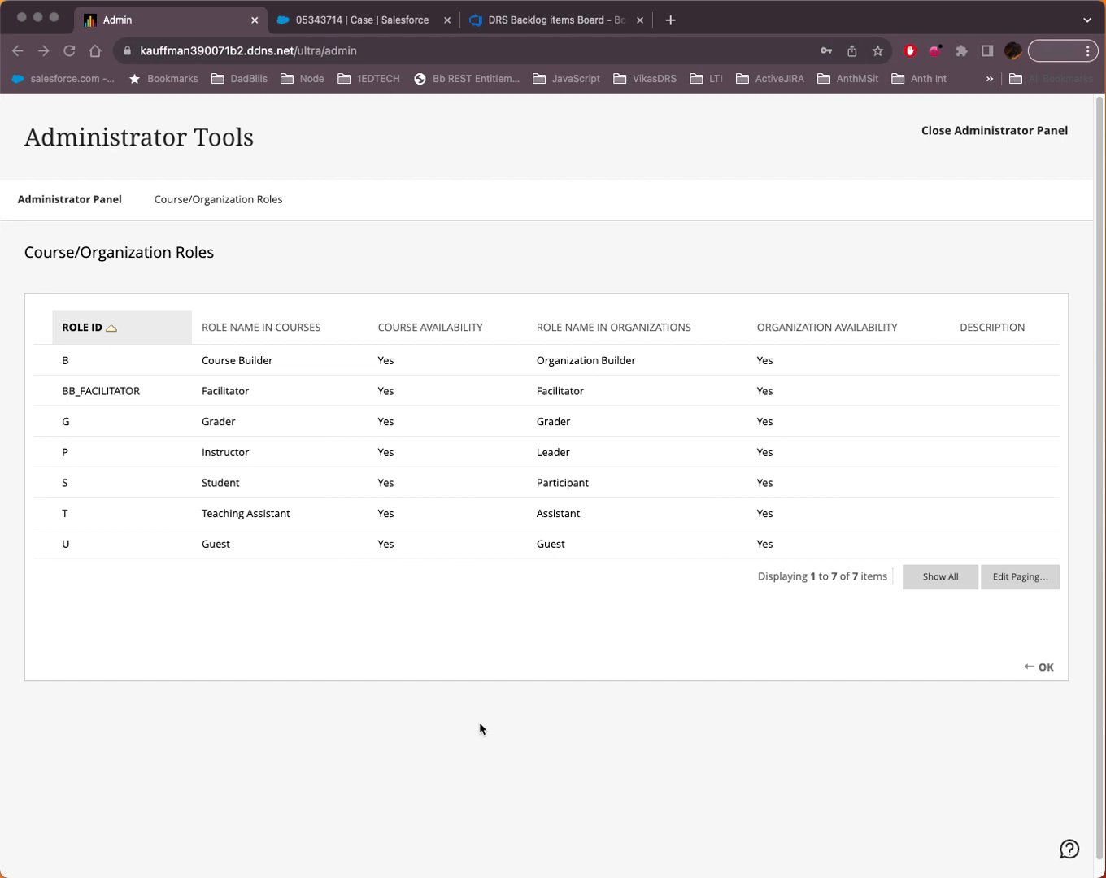
pyautogui.moveTo(218, 299)
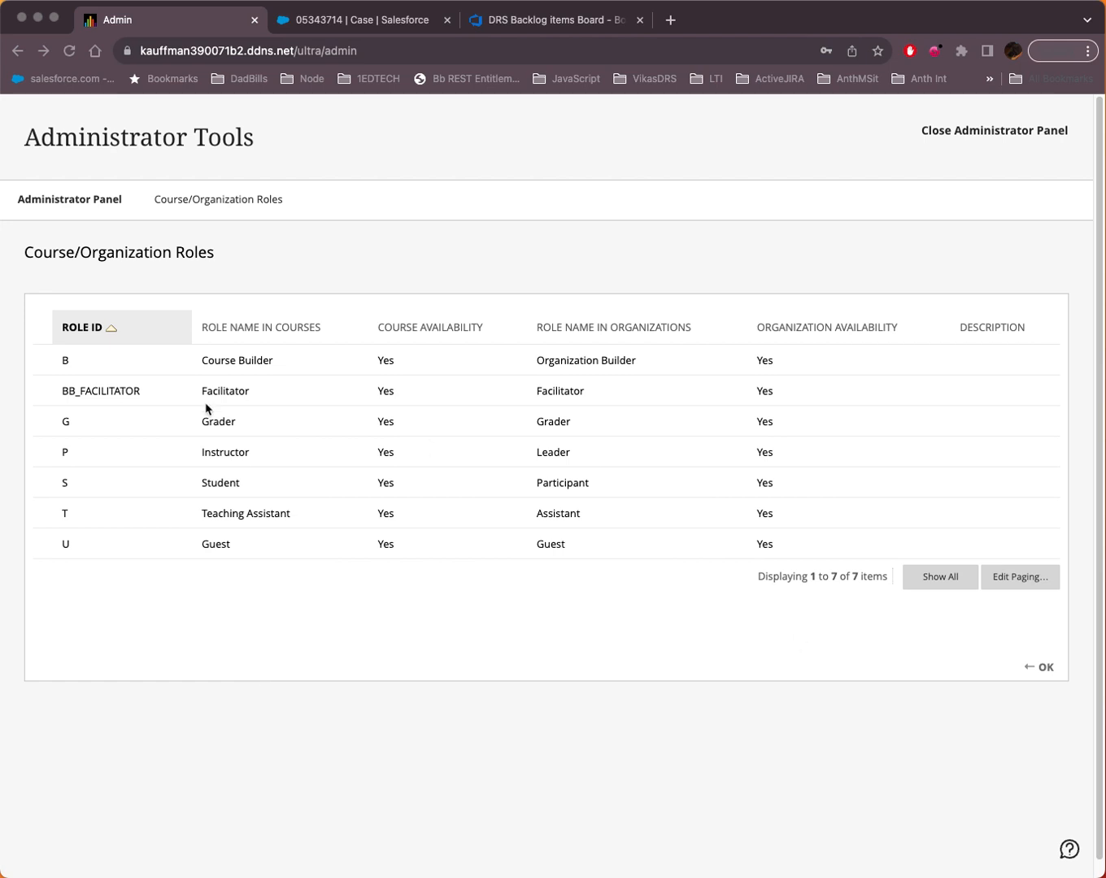
pyautogui.moveTo(213, 476)
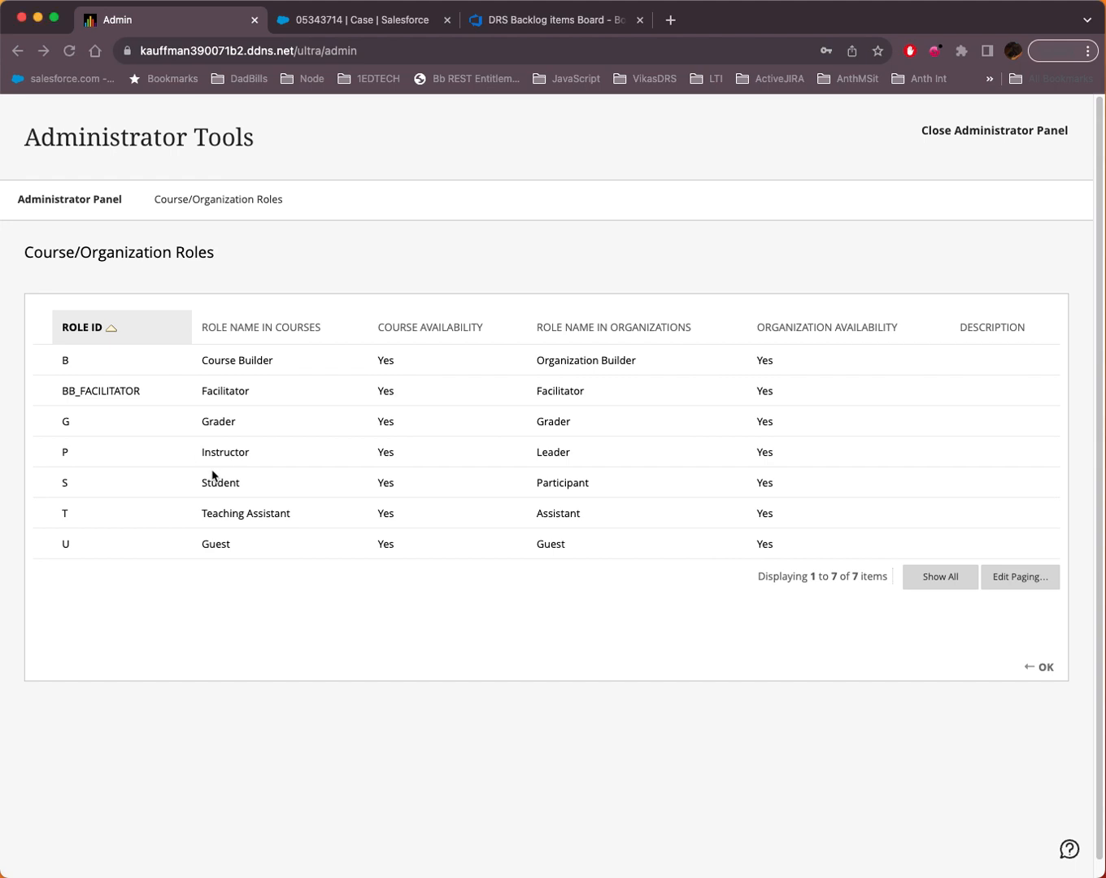
# - Review the Instructor role's edit settings and return to the Course/Organization Roles list
pyautogui.click(76, 452)
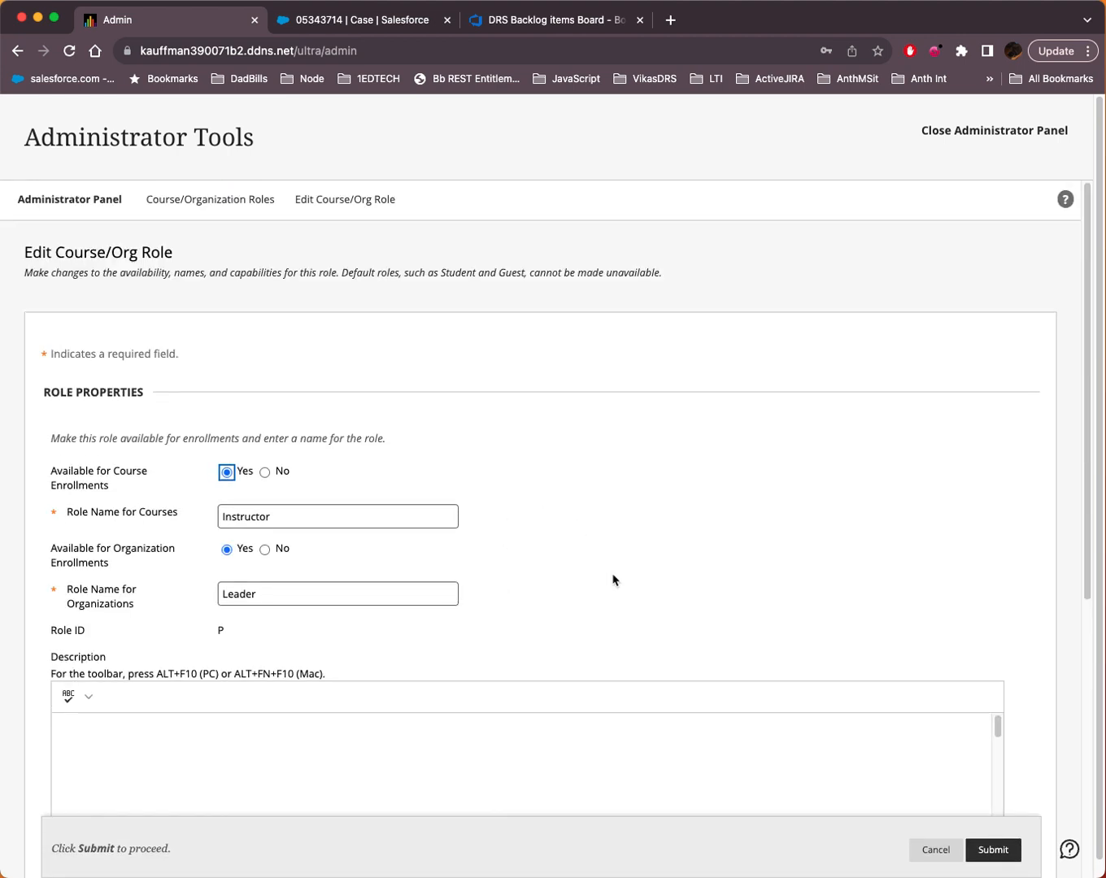
pyautogui.moveTo(625, 701)
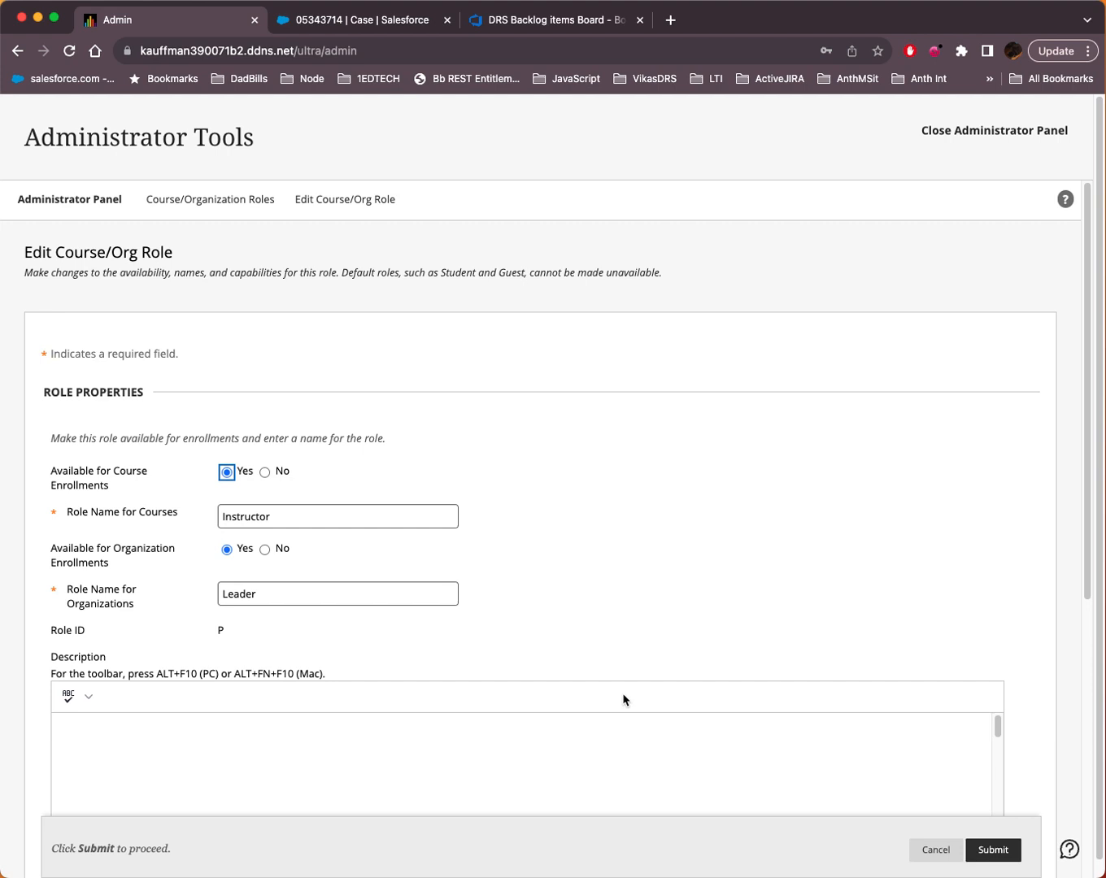
pyautogui.scroll(-3)
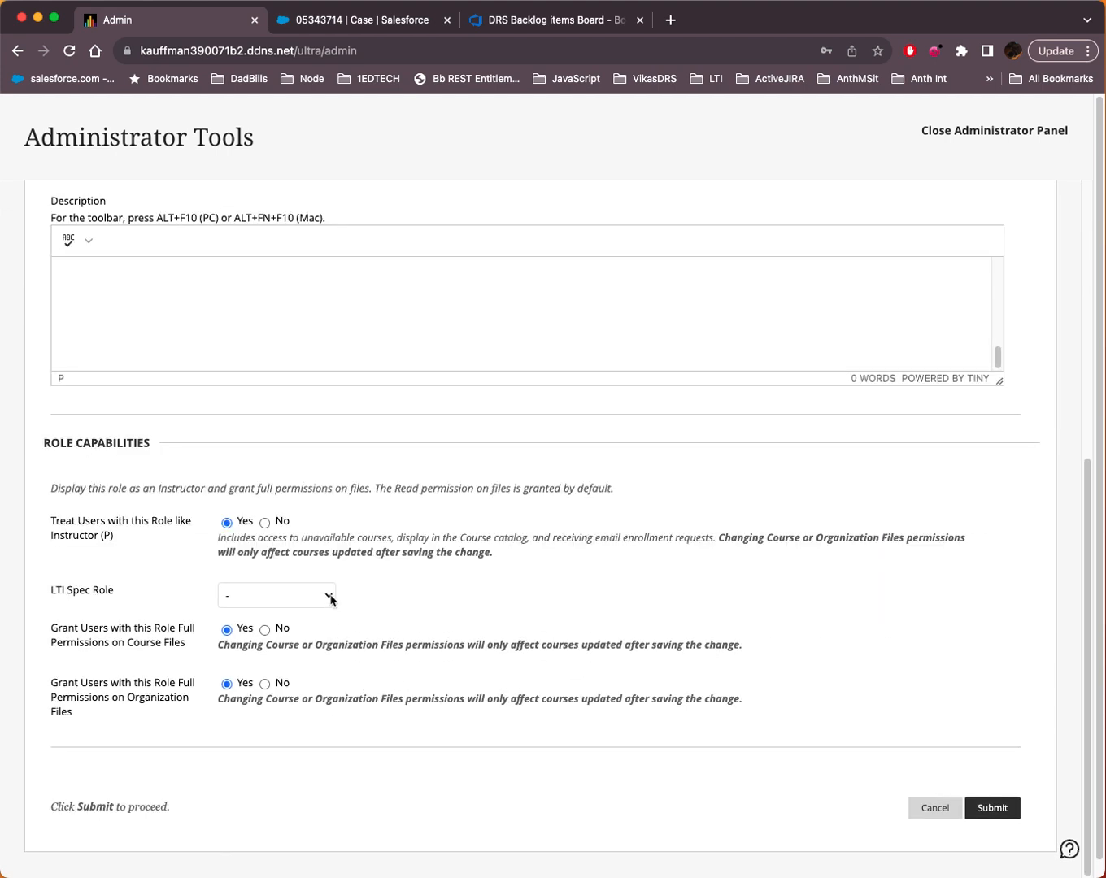
pyautogui.click(276, 595)
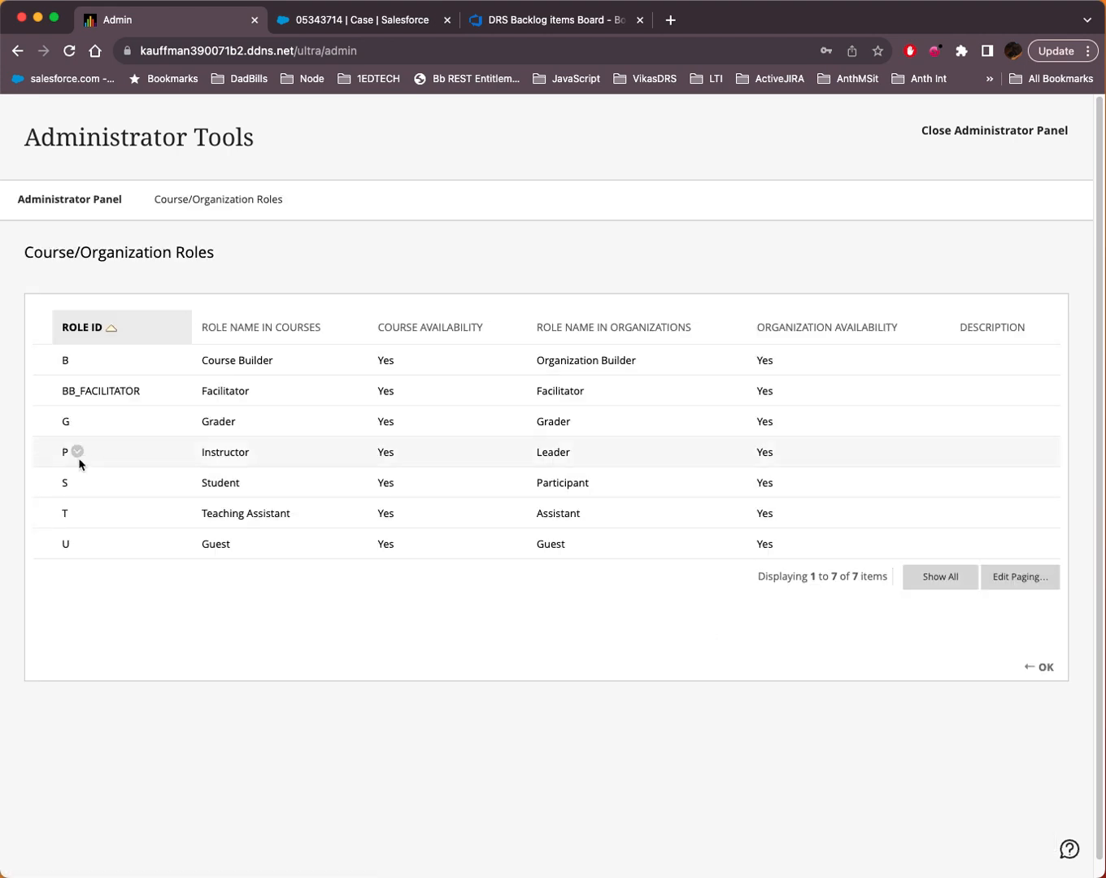
# - Start a copy of the Instructor role from its options menu
pyautogui.click(78, 452)
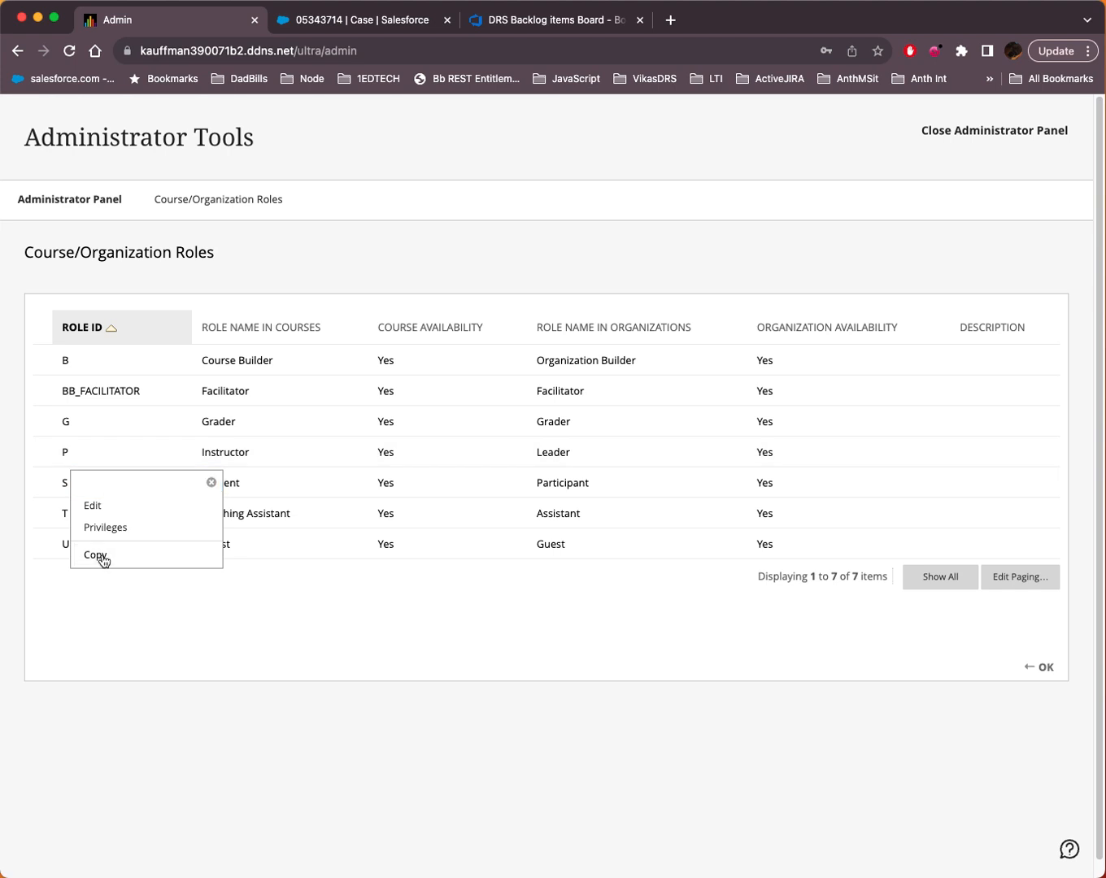
pyautogui.click(92, 555)
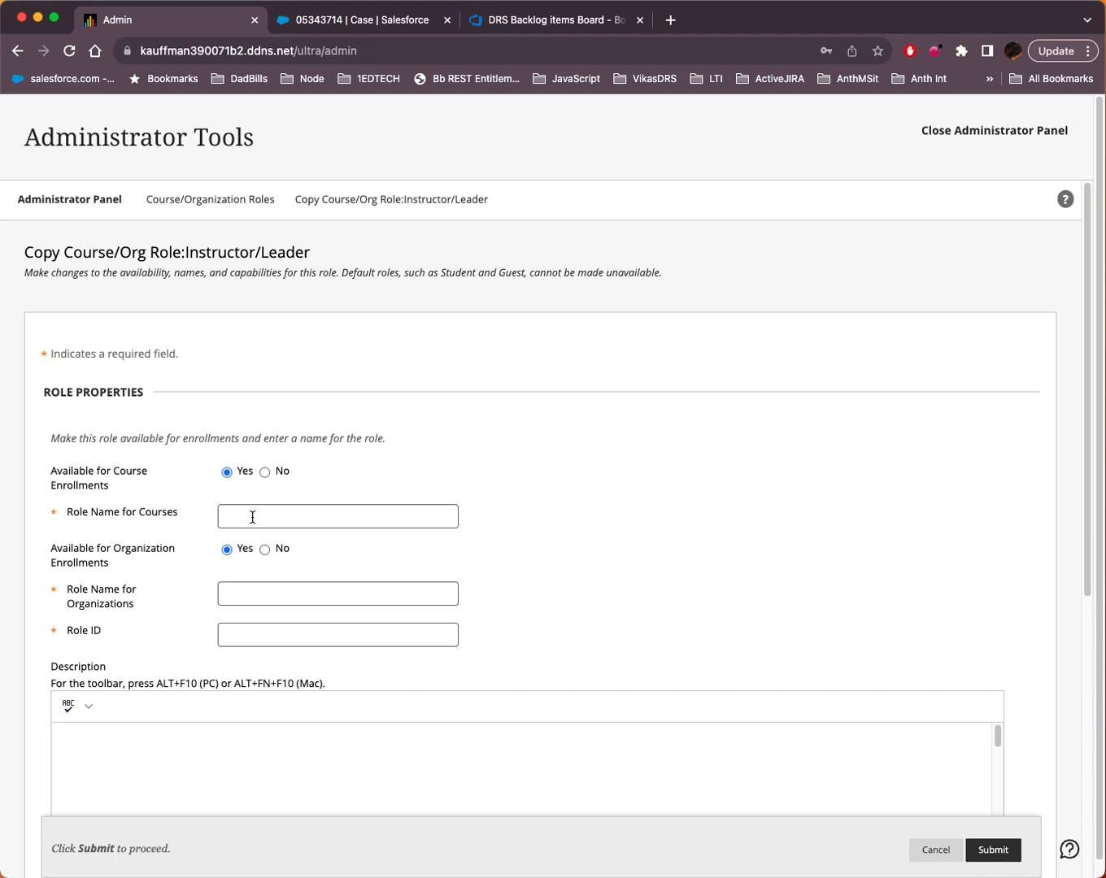
# - Enter 'bob' as the course role name, organization role name and role ID
pyautogui.write('bo')
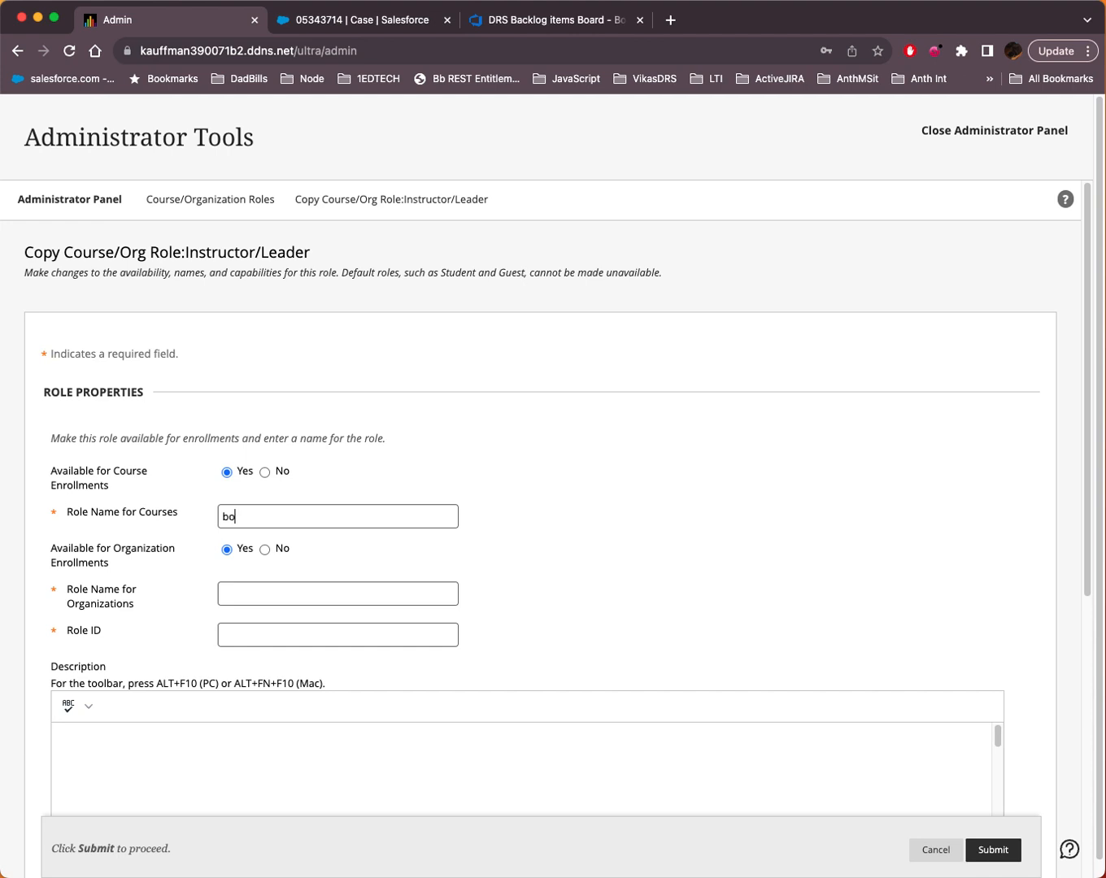
pyautogui.write('bob')
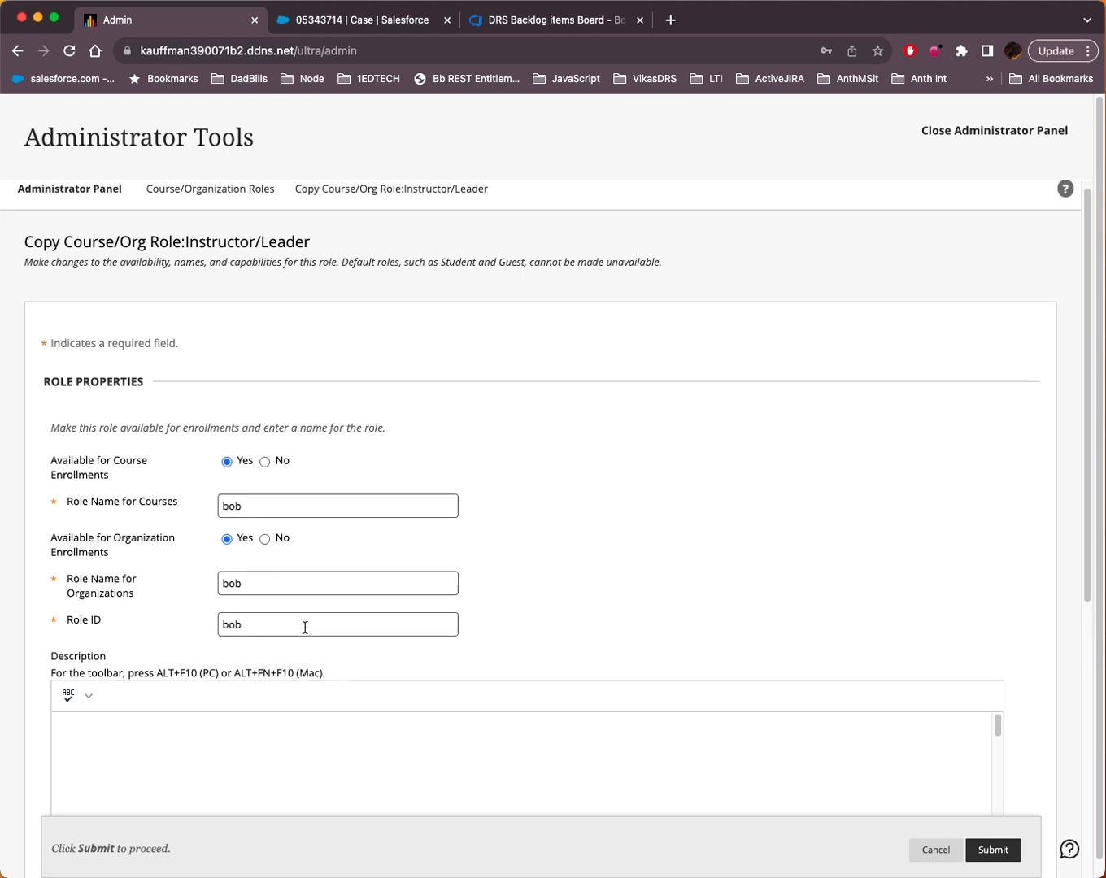
pyautogui.scroll(-3)
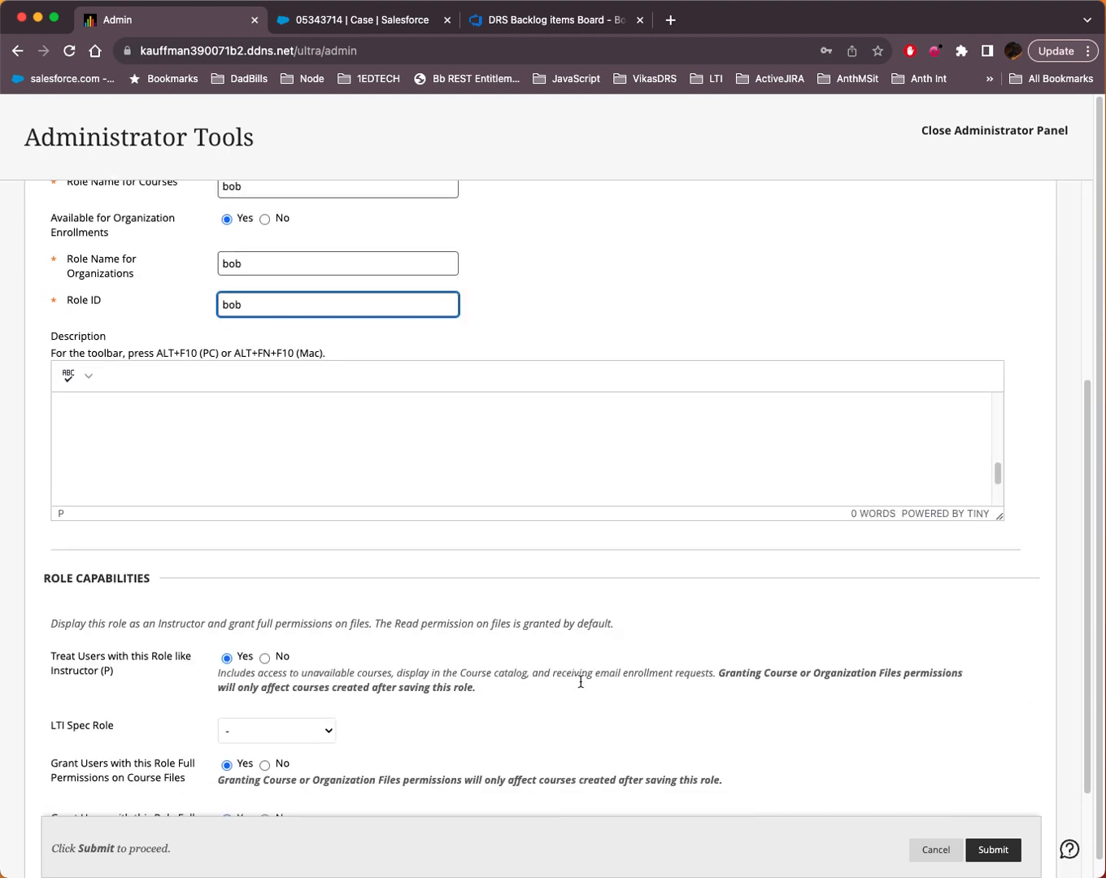
pyautogui.moveTo(566, 598)
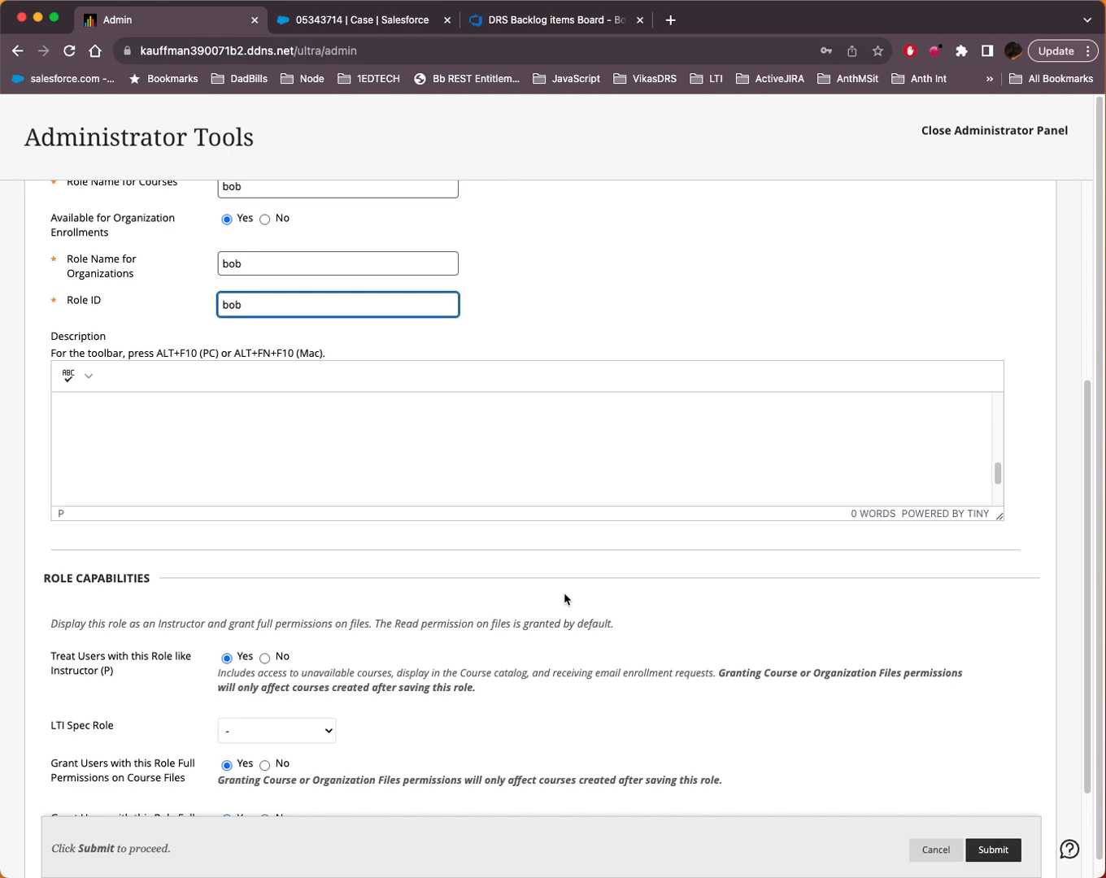
# - Set the bob role's LTI Spec Role to Instructor and review the rest of the form
pyautogui.scroll(-3)
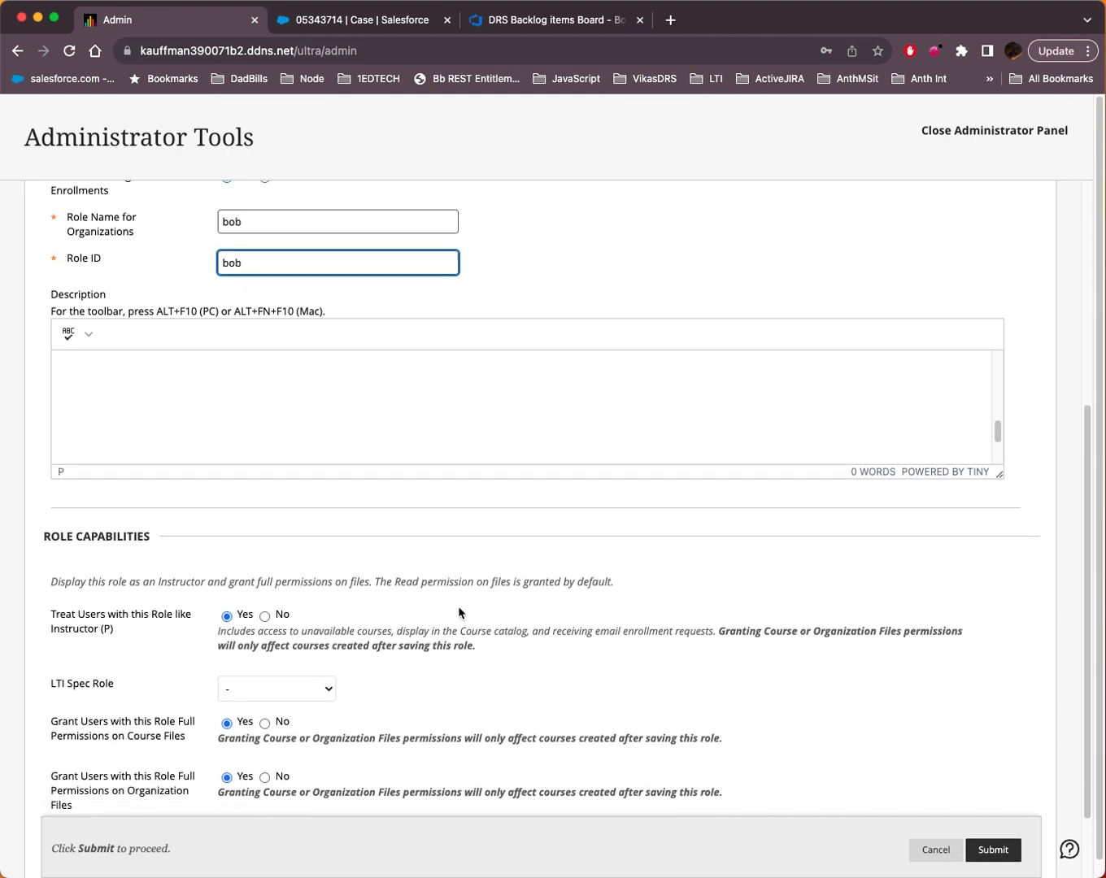
pyautogui.click(276, 688)
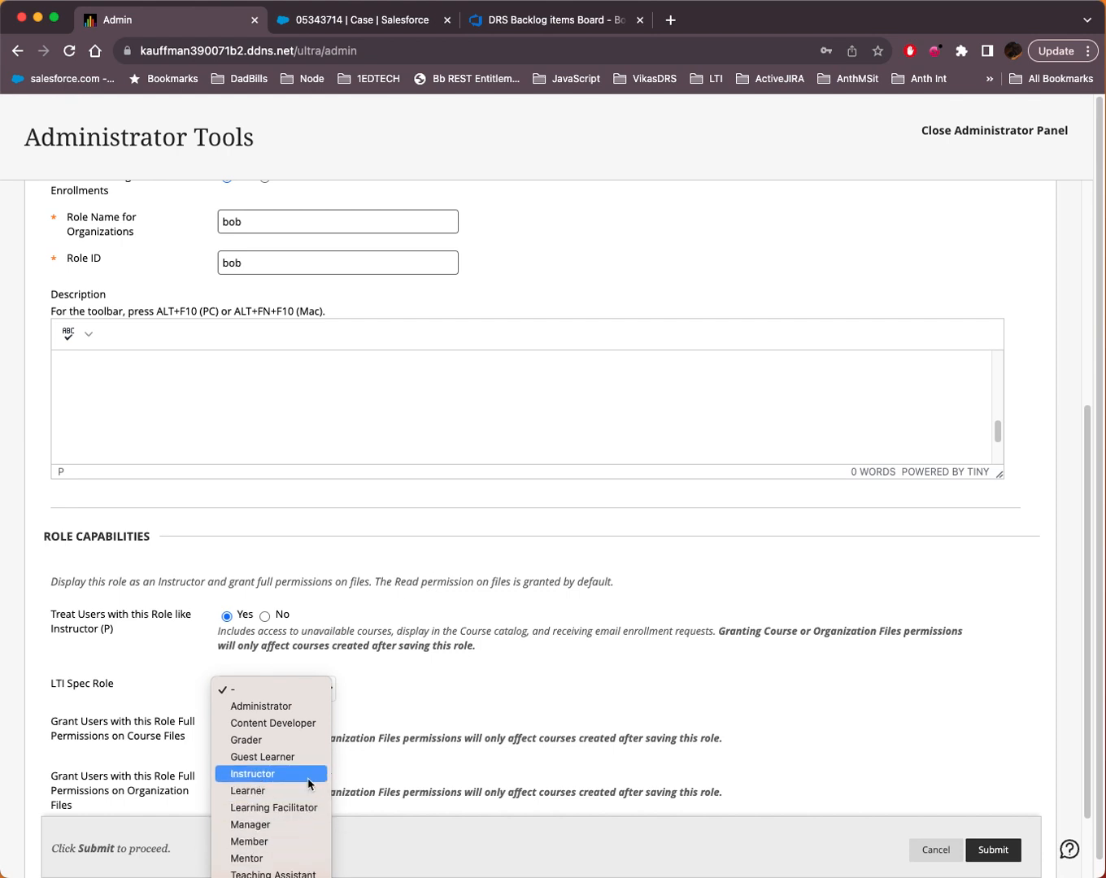
pyautogui.click(252, 774)
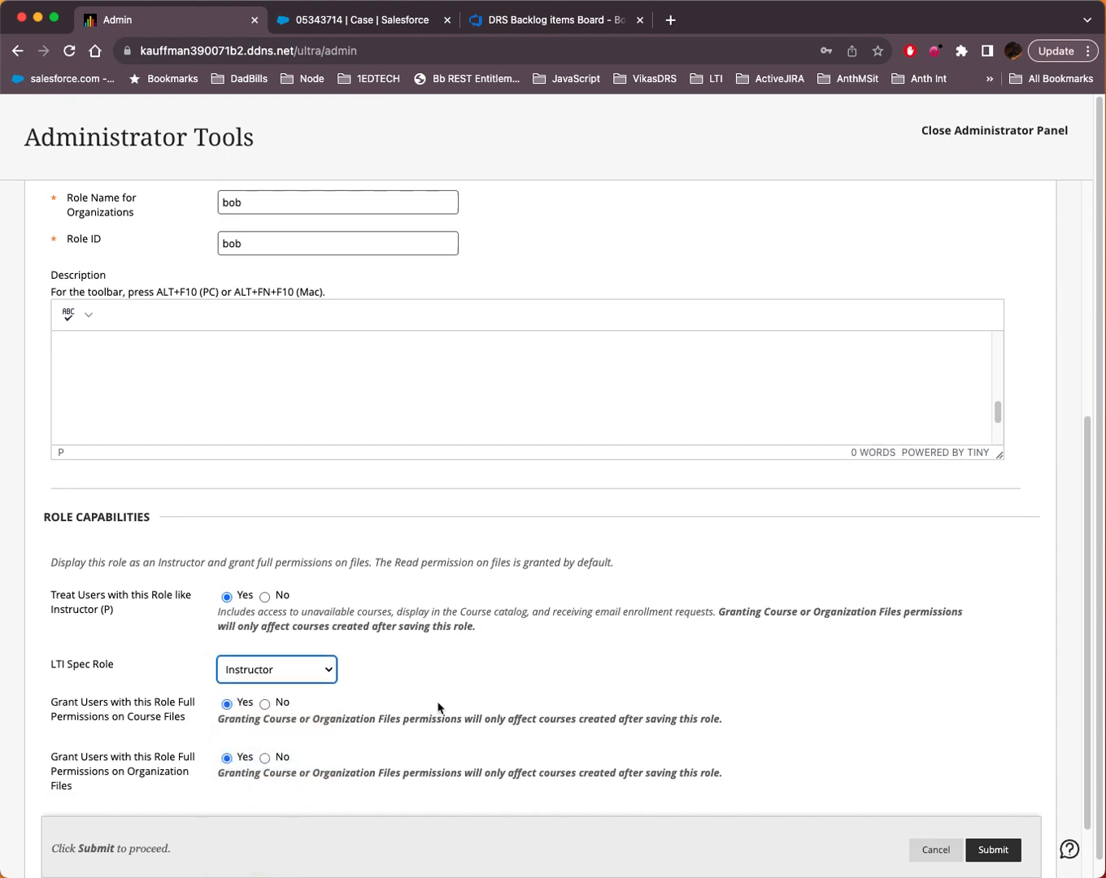
pyautogui.scroll(-3)
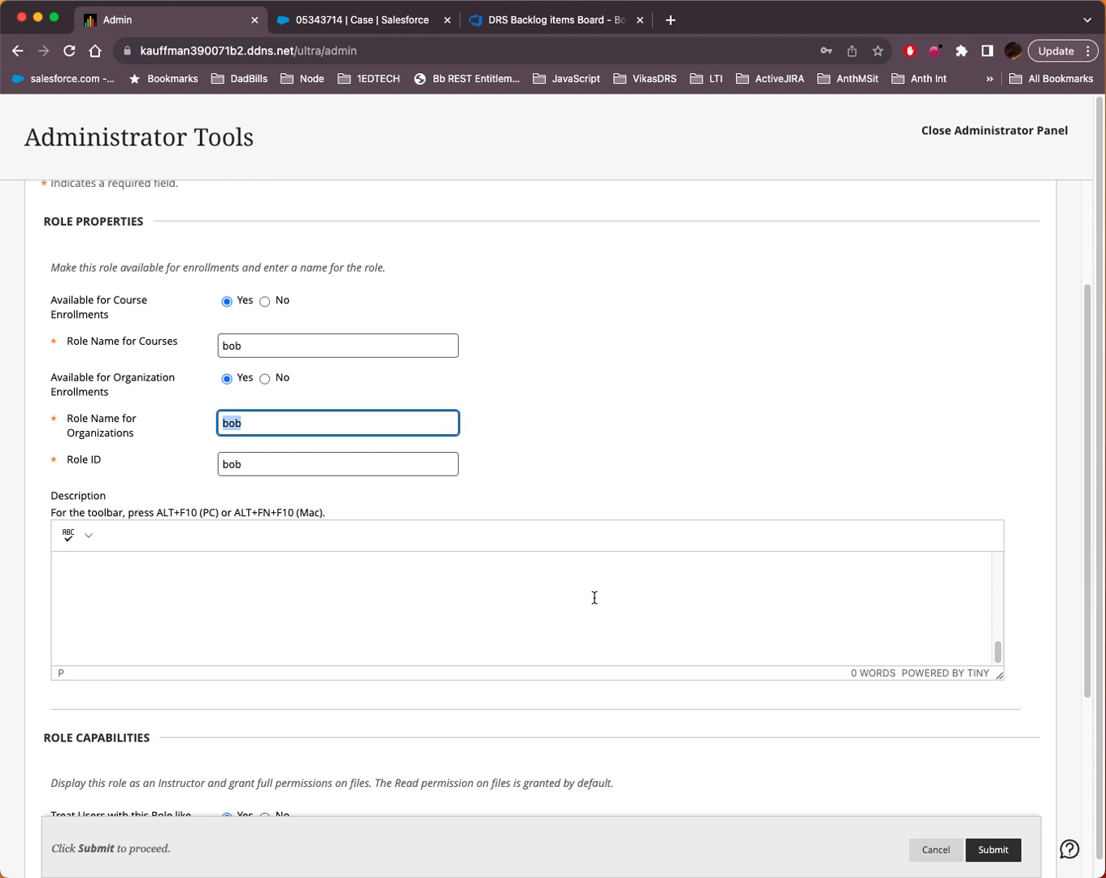
pyautogui.scroll(-3)
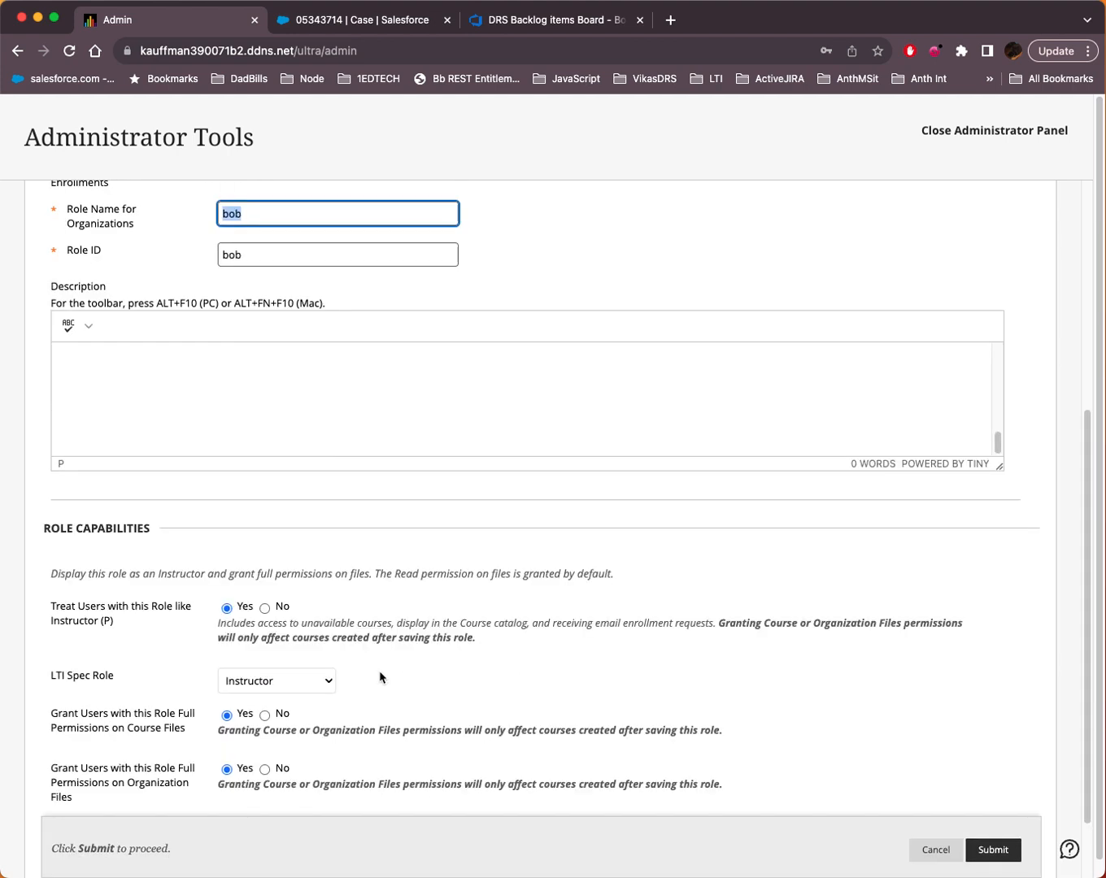
pyautogui.click(276, 680)
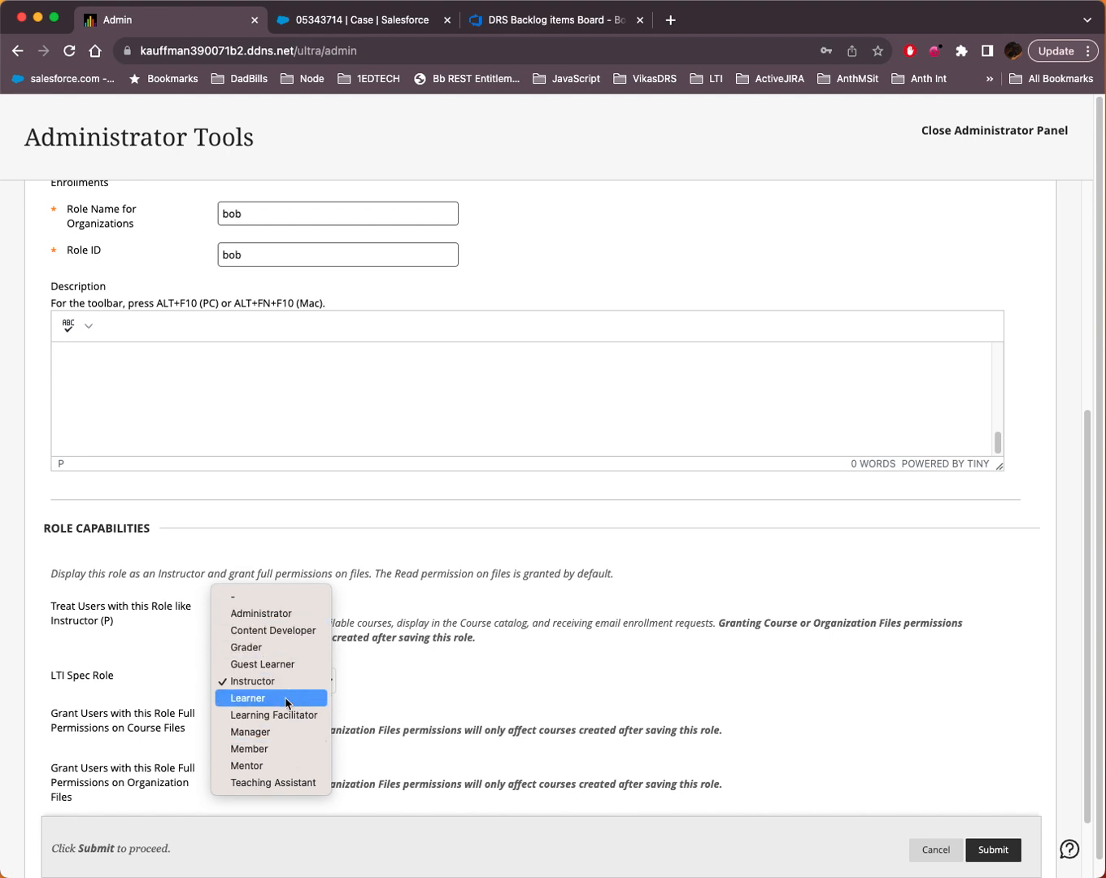
pyautogui.moveTo(252, 680)
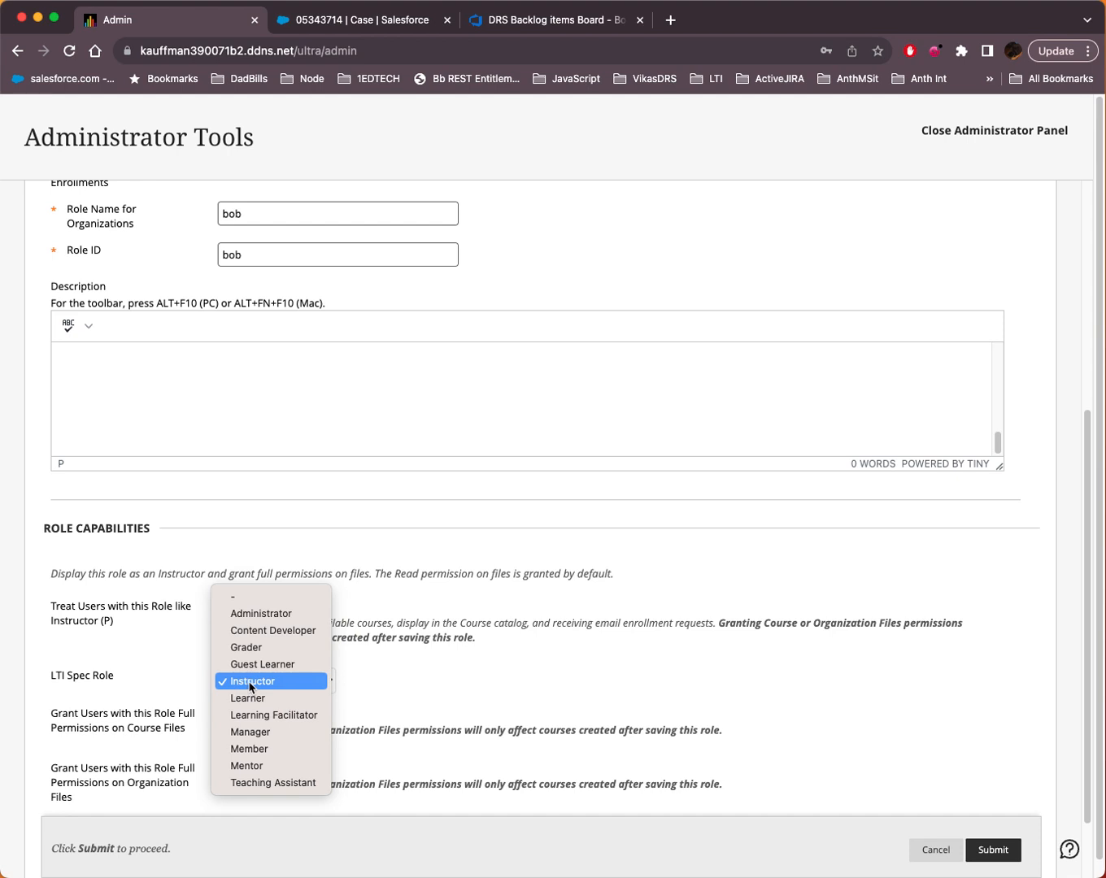
pyautogui.click(250, 679)
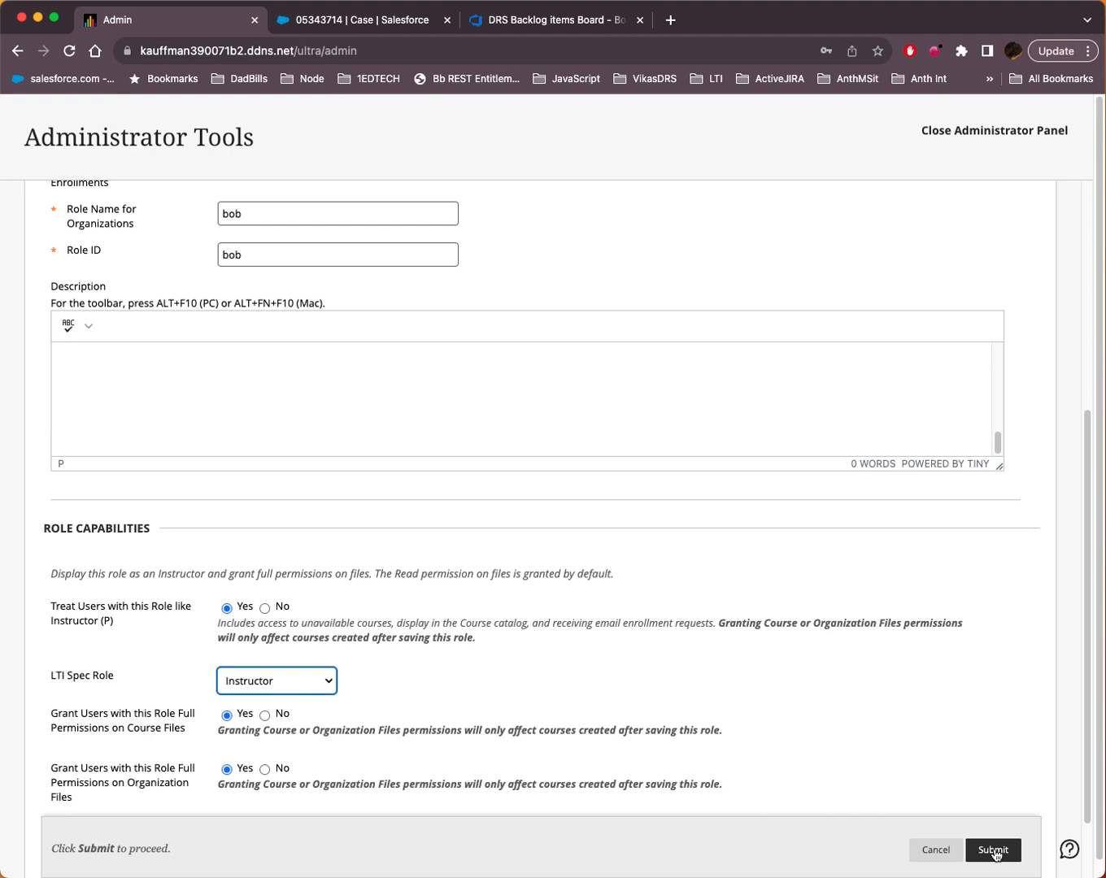
pyautogui.moveTo(845, 739)
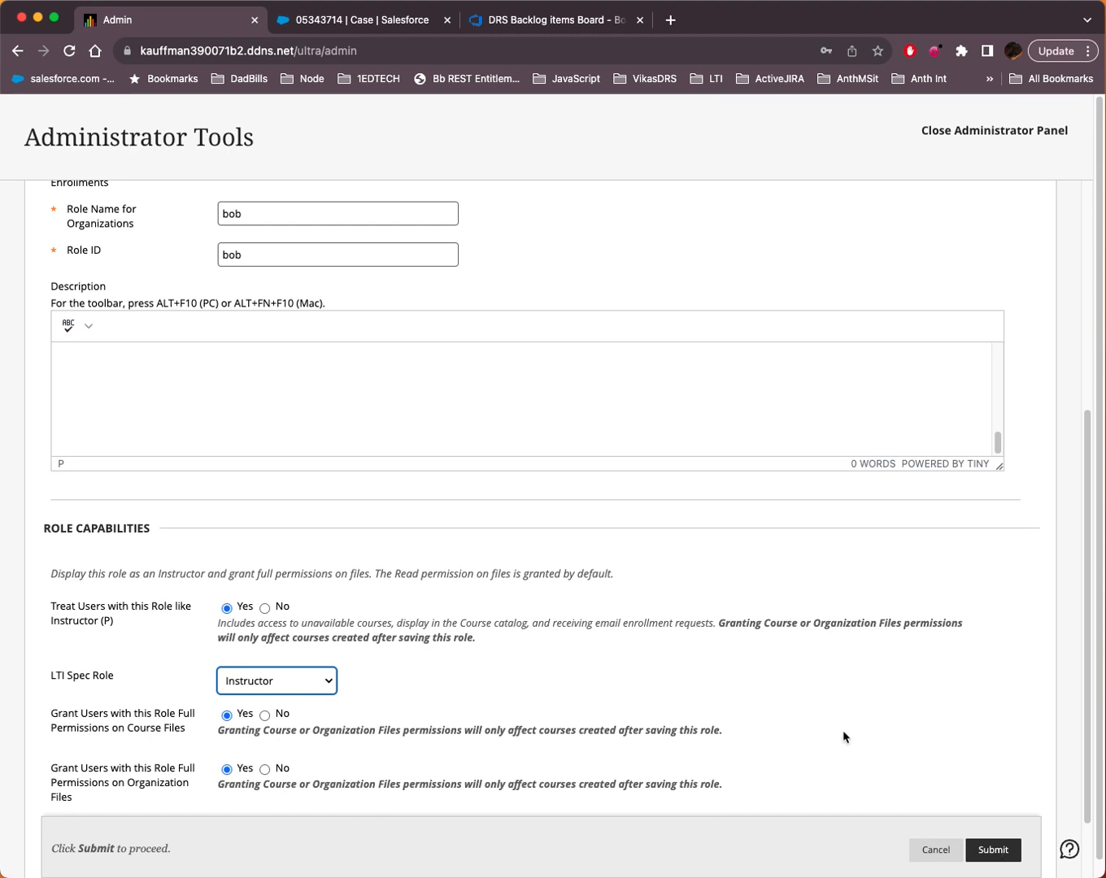
pyautogui.scroll(-3)
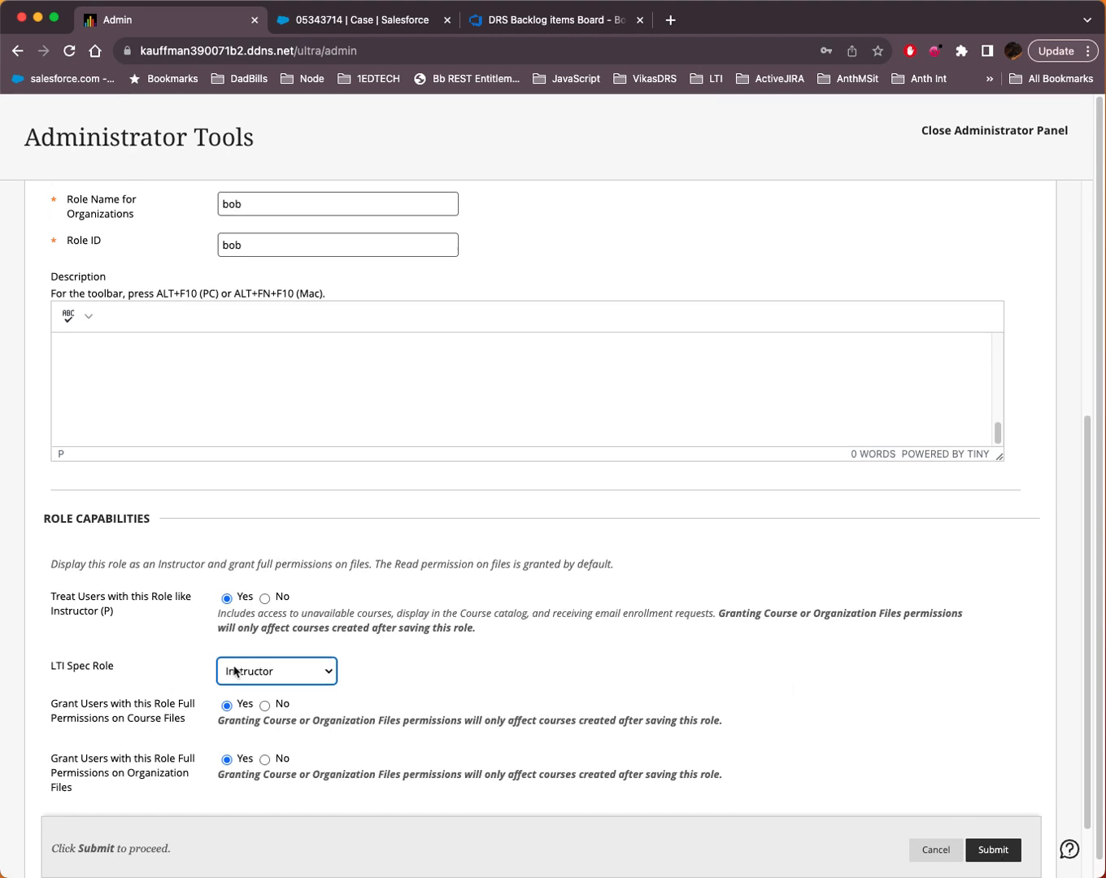